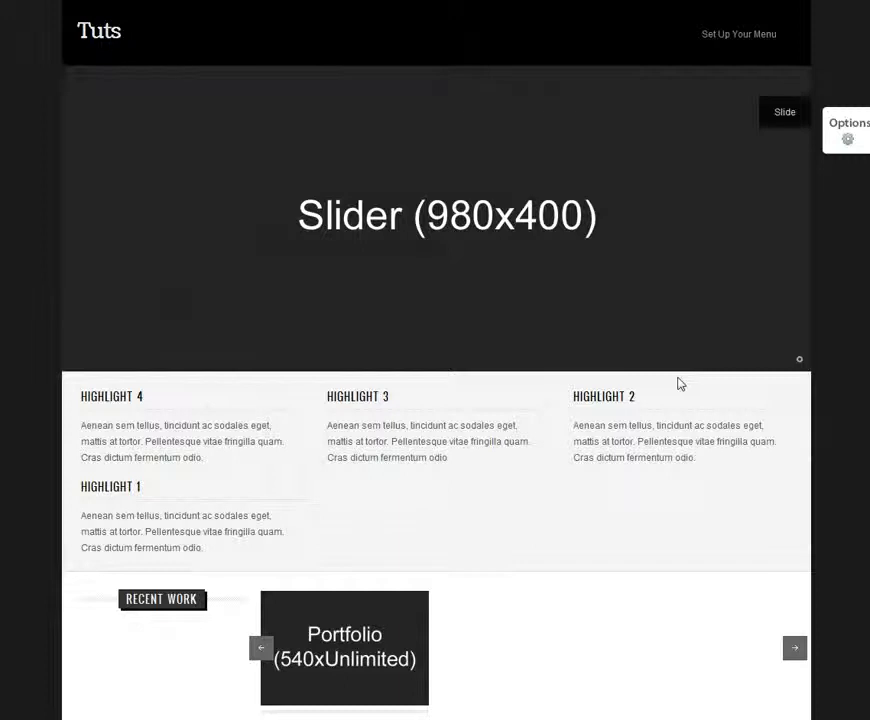
{"action": "mouse_move", "coordinate": [615, 107]}
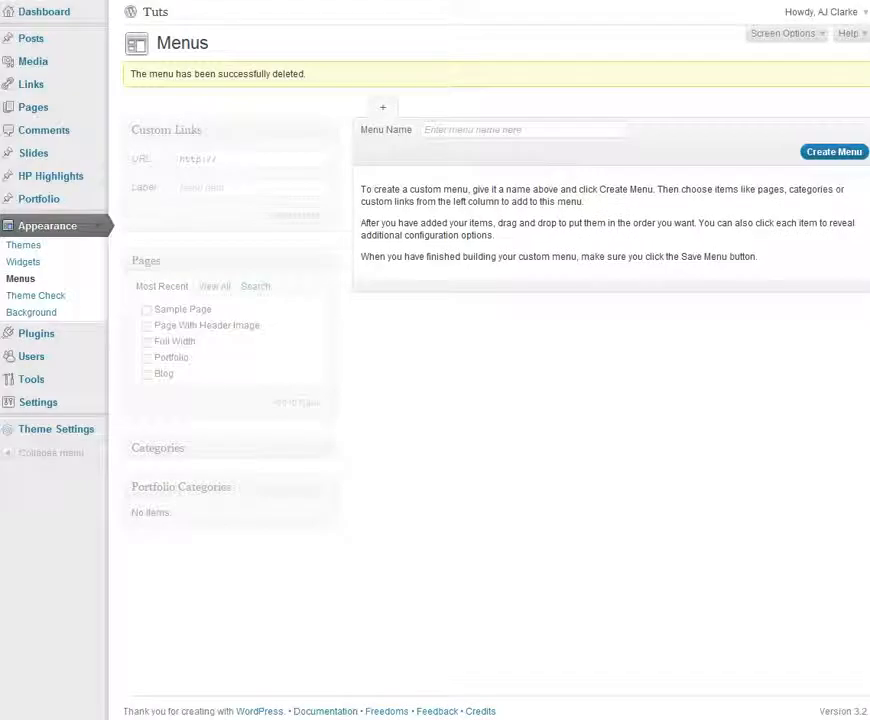
{"action": "mouse_move", "coordinate": [47, 225]}
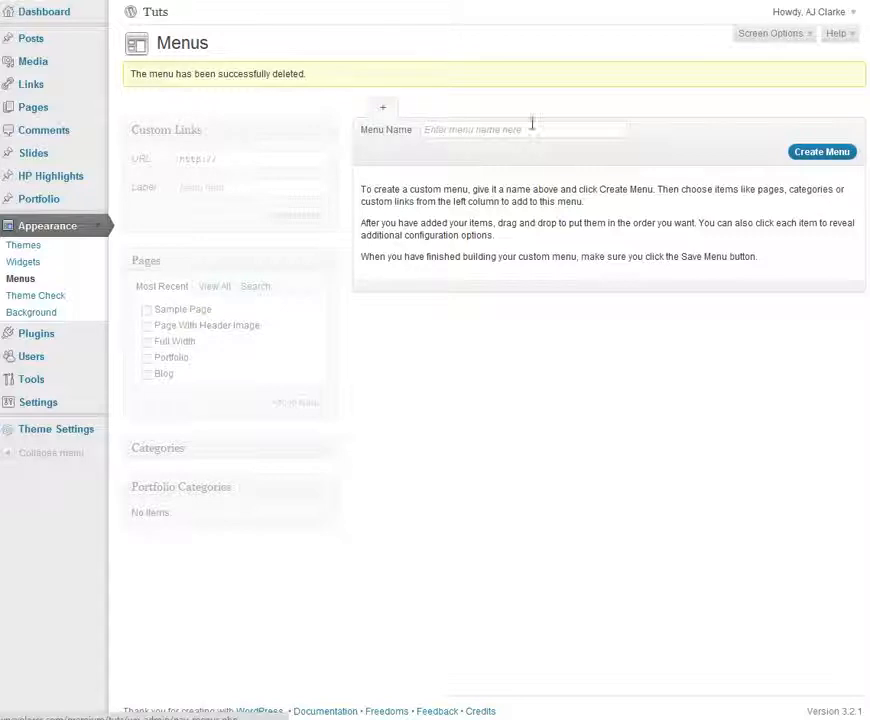
Step: Create a new menu named 'Navigation'
{"action": "left_click", "coordinate": [475, 129]}
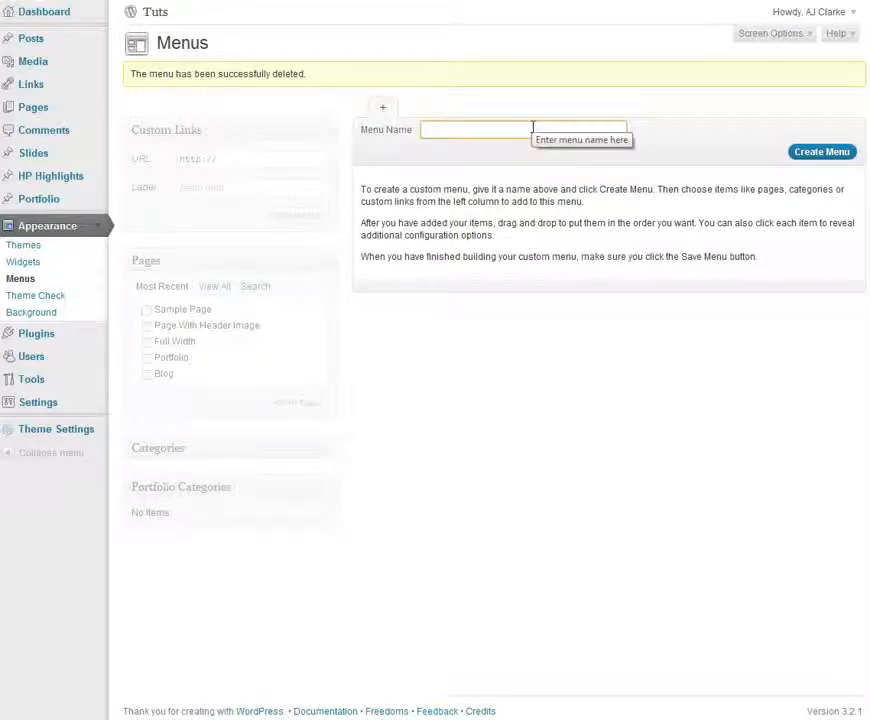
{"action": "type", "text": "Navigation"}
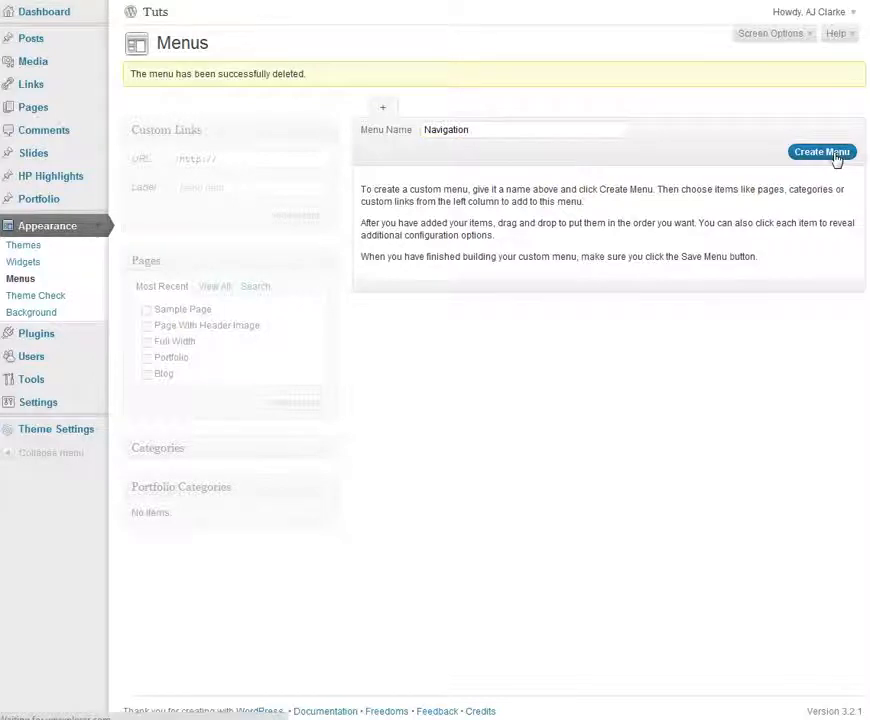
{"action": "left_click", "coordinate": [822, 152]}
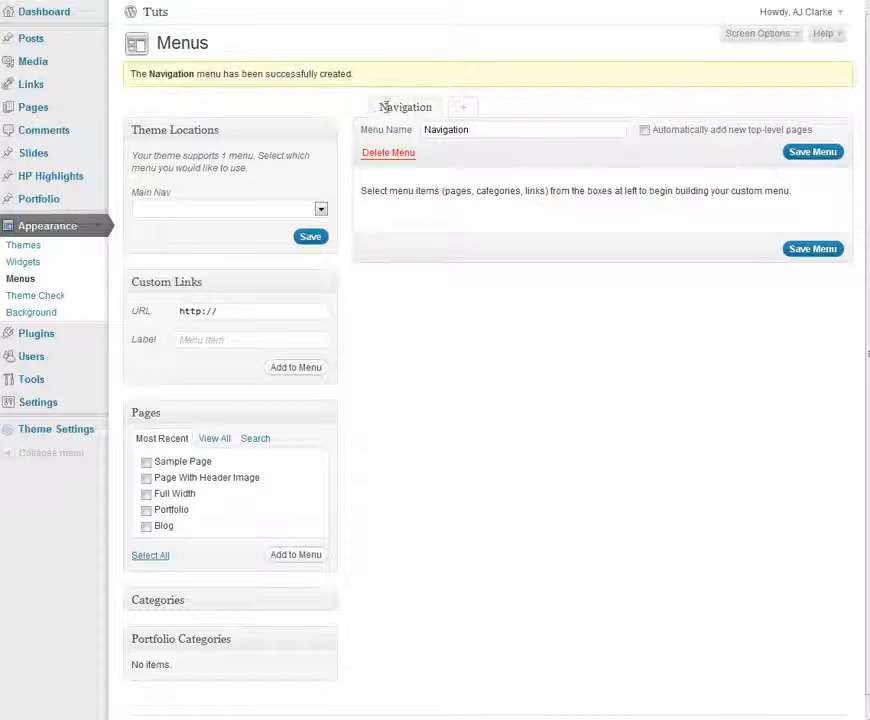
{"action": "mouse_move", "coordinate": [507, 260]}
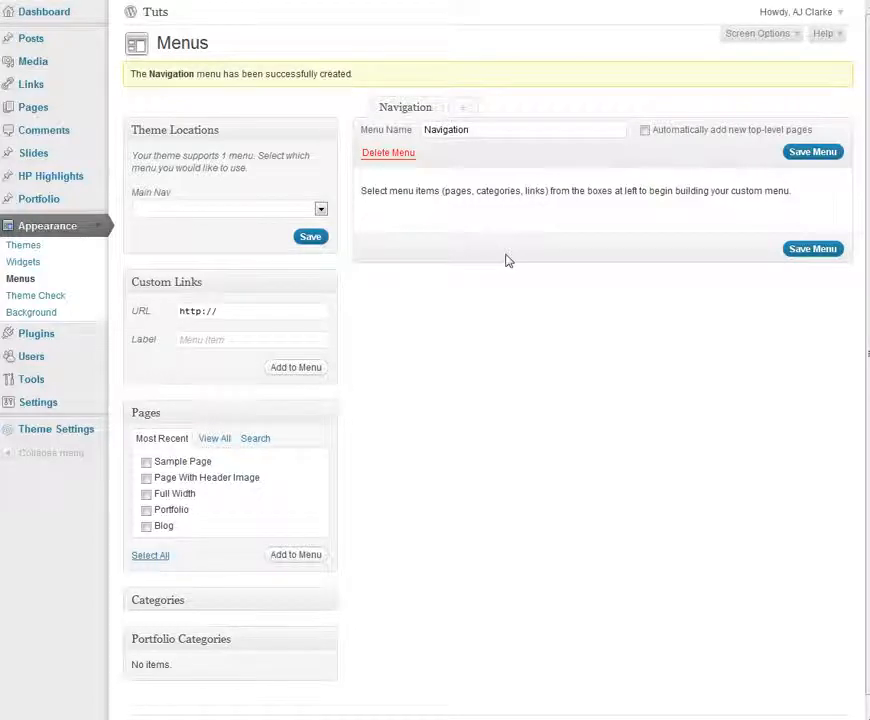
{"action": "mouse_move", "coordinate": [491, 335]}
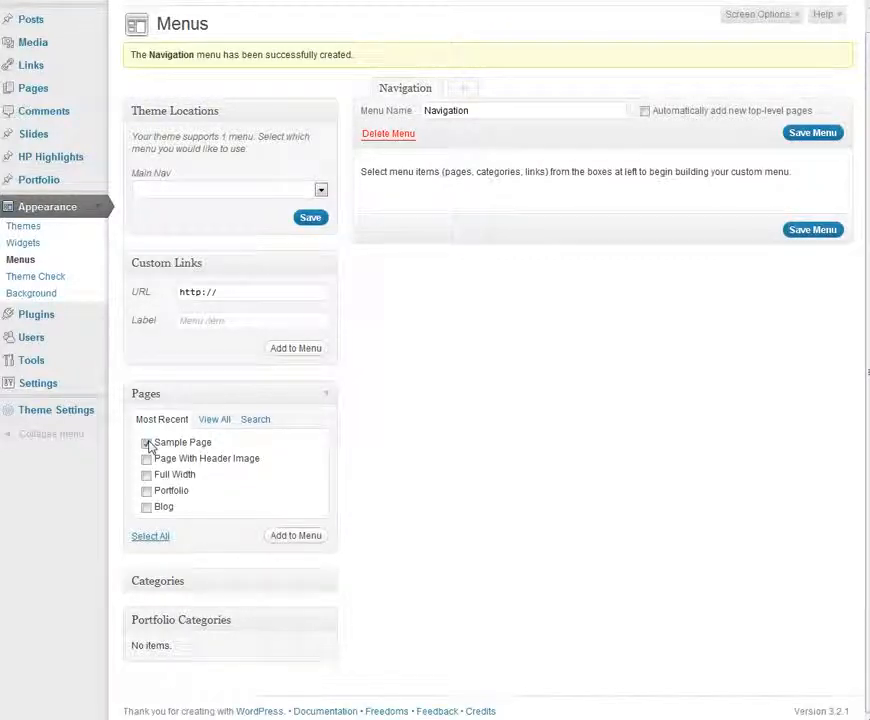
Step: Add Sample Page and the Uncategorized category to the Navigation menu
{"action": "left_click", "coordinate": [295, 535]}
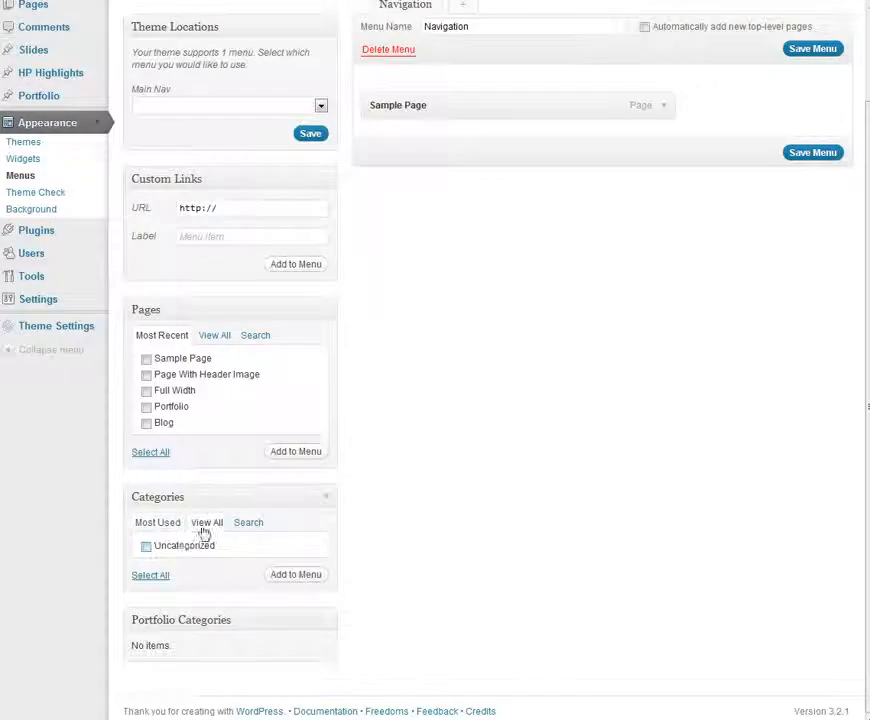
{"action": "left_click", "coordinate": [296, 574]}
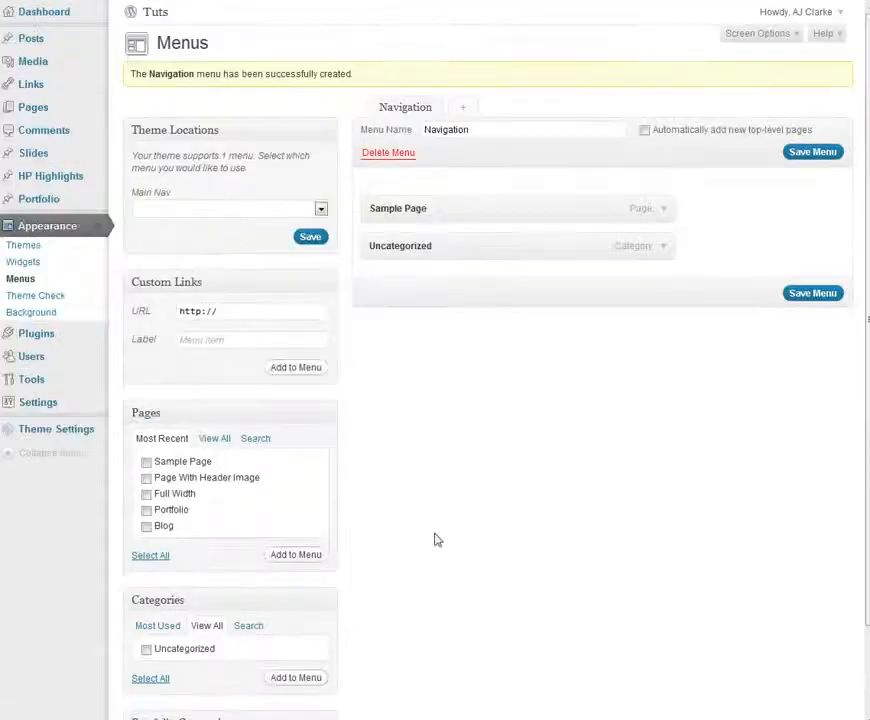
{"action": "scroll", "scroll_direction": "down", "scroll_amount": 3}
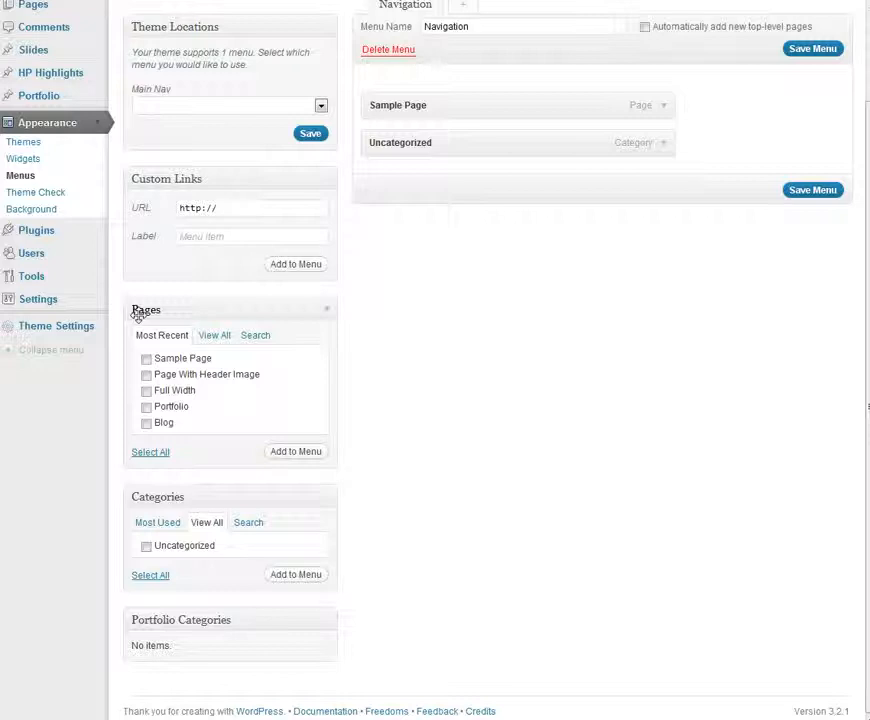
{"action": "scroll", "scroll_direction": "up", "scroll_amount": 3}
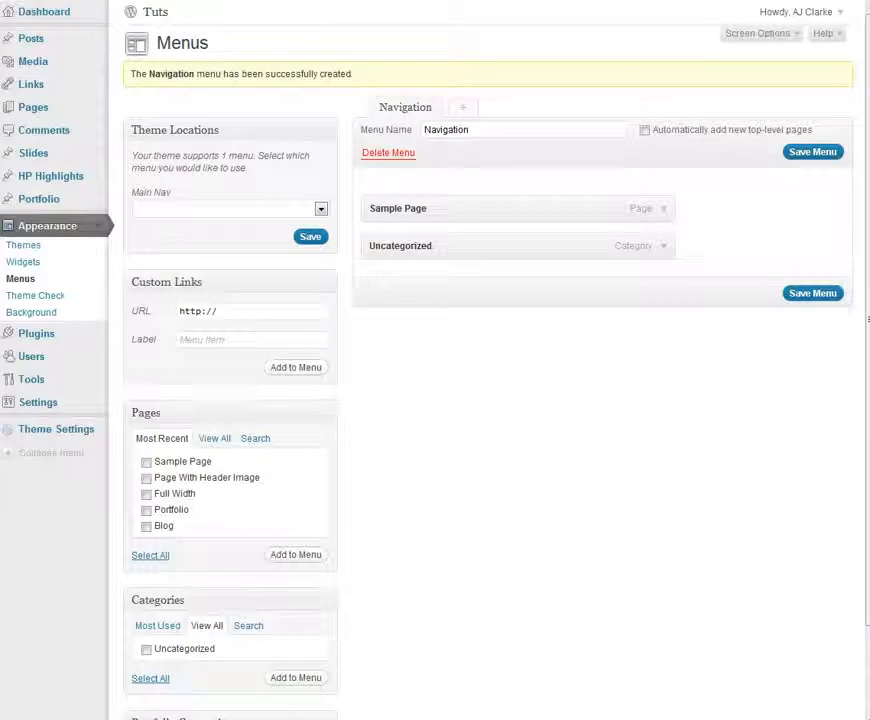
{"action": "left_click", "coordinate": [756, 33]}
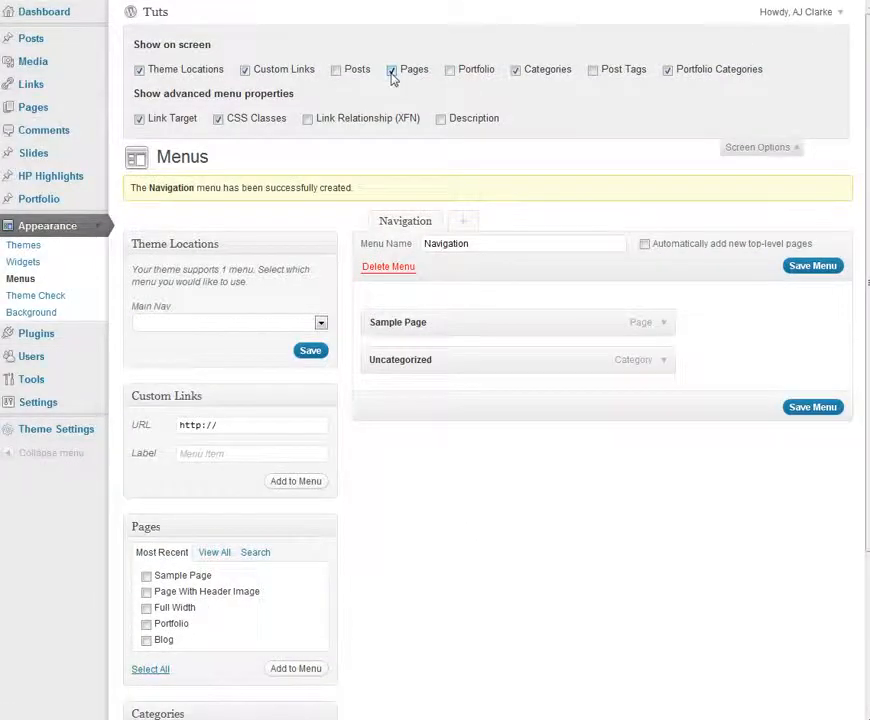
Step: Enable the Posts and Post Tags boxes, then add the 'tag' tag and 'Hello world!' post
{"action": "left_click", "coordinate": [338, 69]}
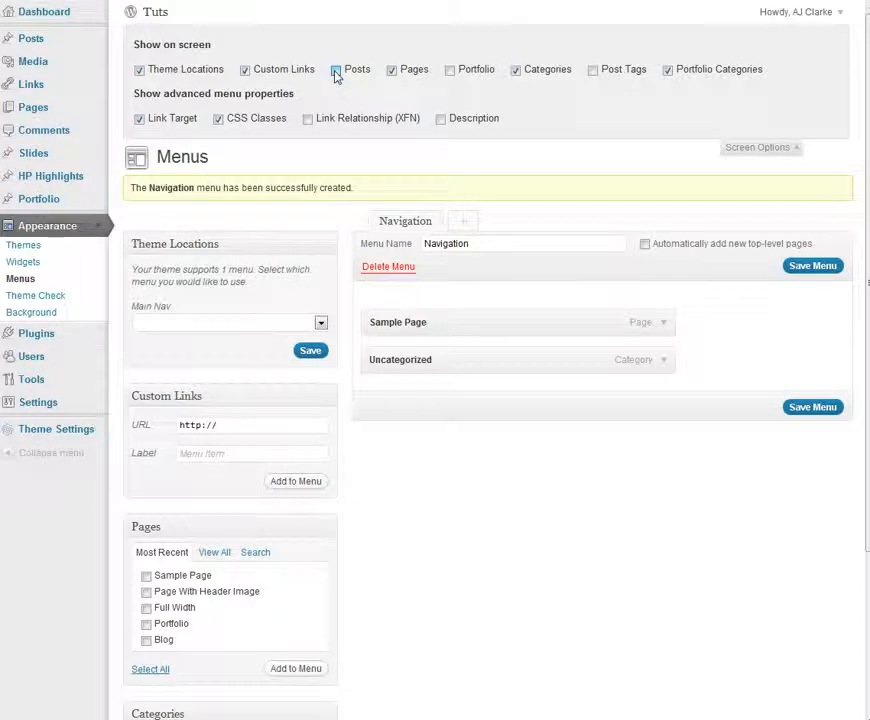
{"action": "left_click", "coordinate": [759, 147]}
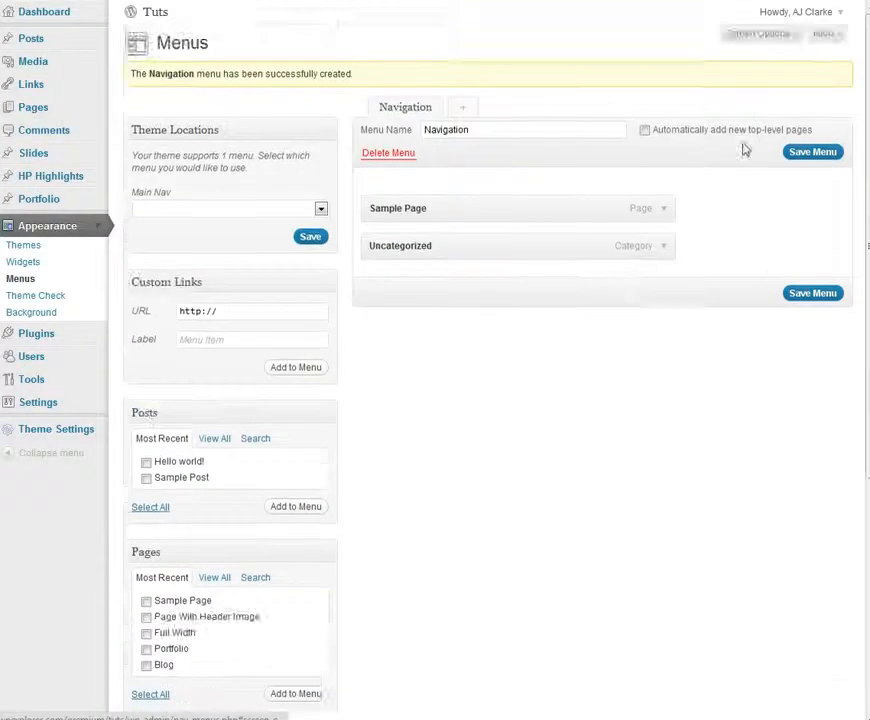
{"action": "scroll", "scroll_direction": "down", "scroll_amount": 3}
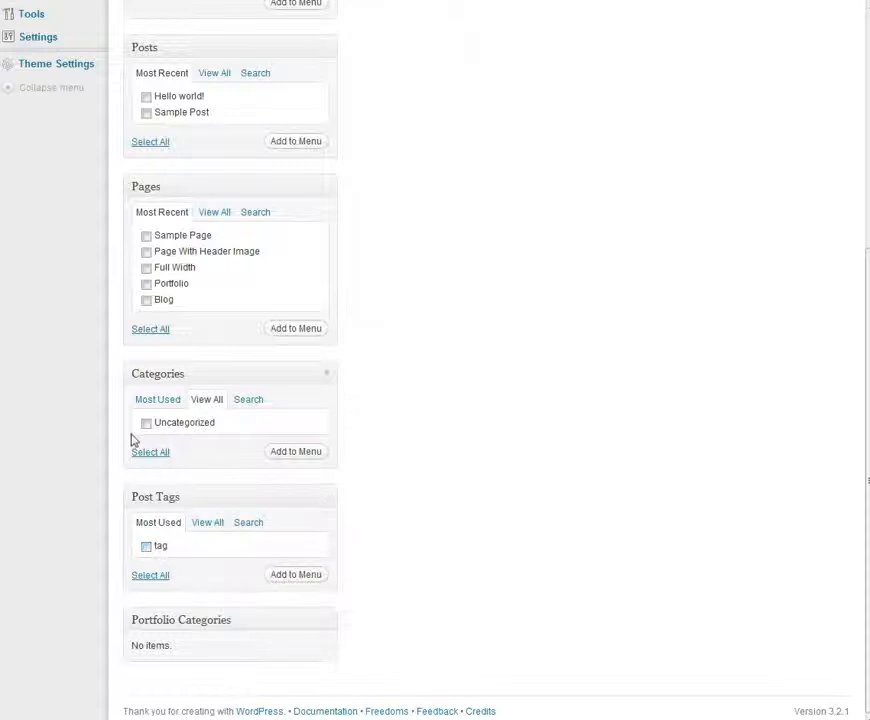
{"action": "scroll", "scroll_direction": "up", "scroll_amount": 3}
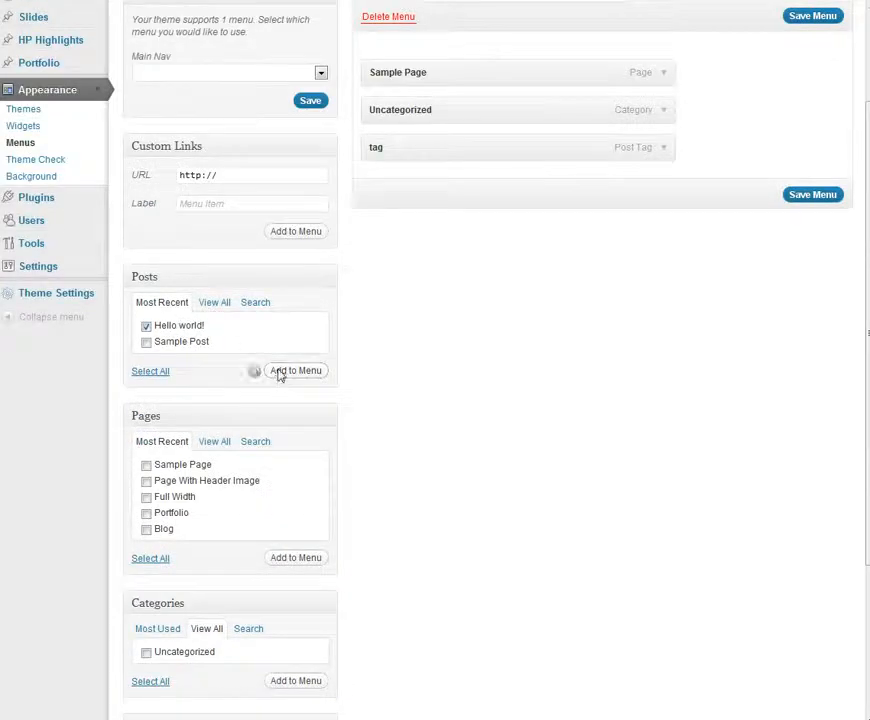
{"action": "left_click", "coordinate": [295, 370]}
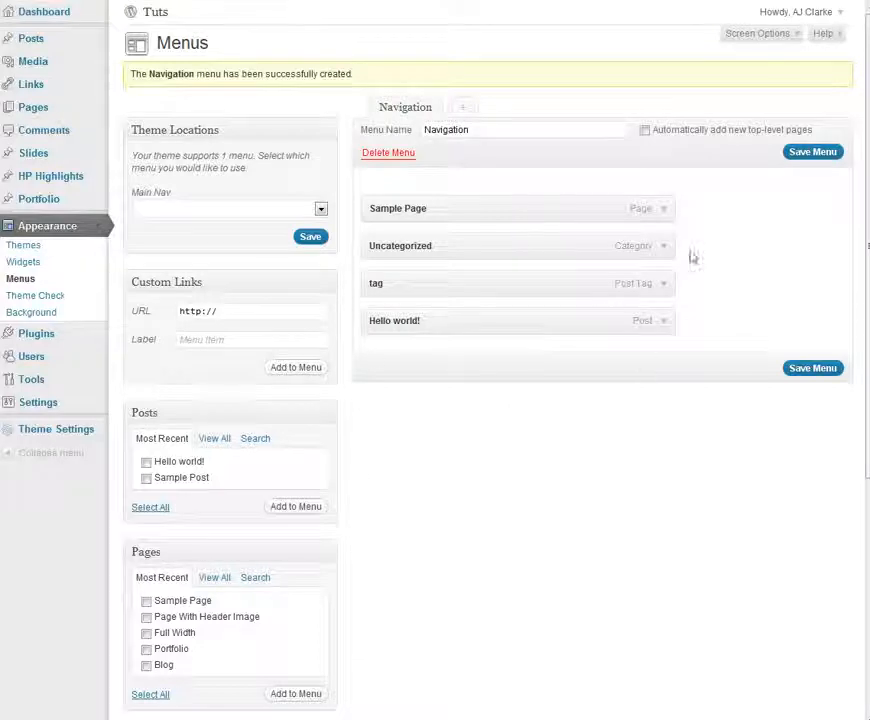
{"action": "mouse_move", "coordinate": [378, 435]}
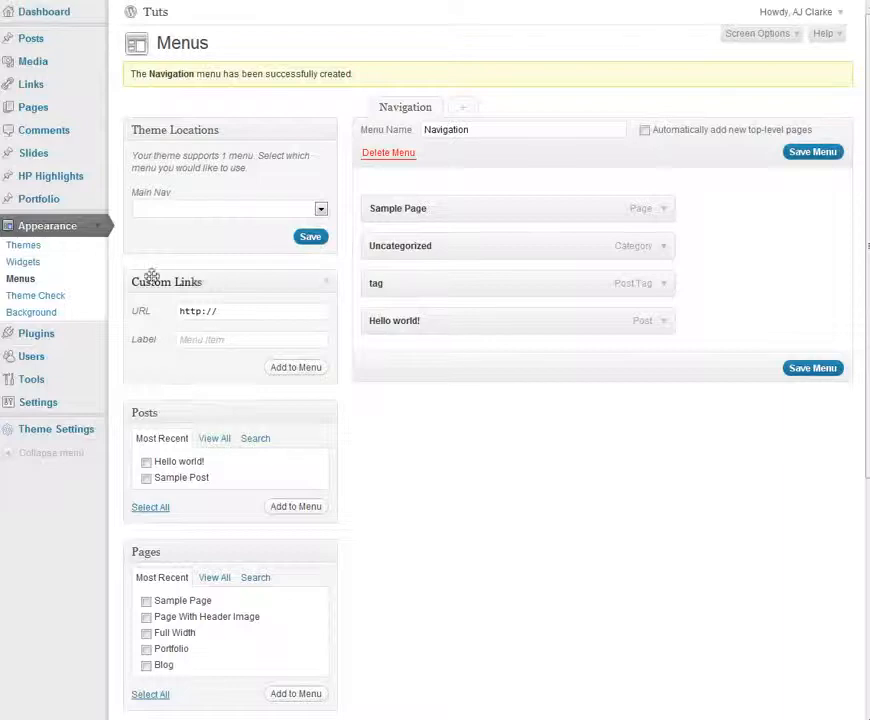
{"action": "left_click", "coordinate": [250, 311]}
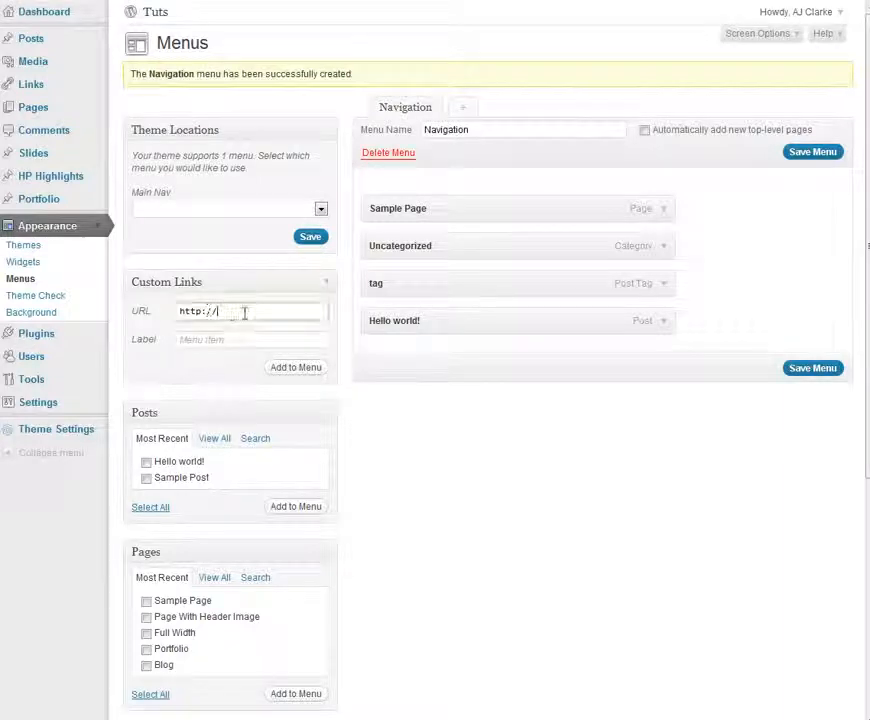
{"action": "left_click", "coordinate": [250, 311]}
{"action": "type", "text": "Home"}
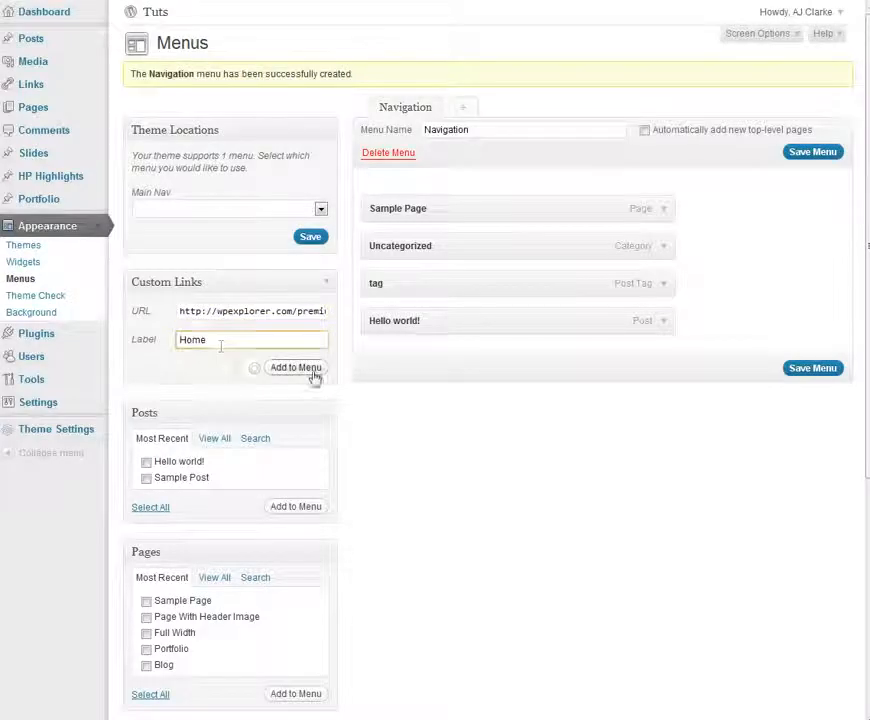
{"action": "left_click", "coordinate": [296, 367]}
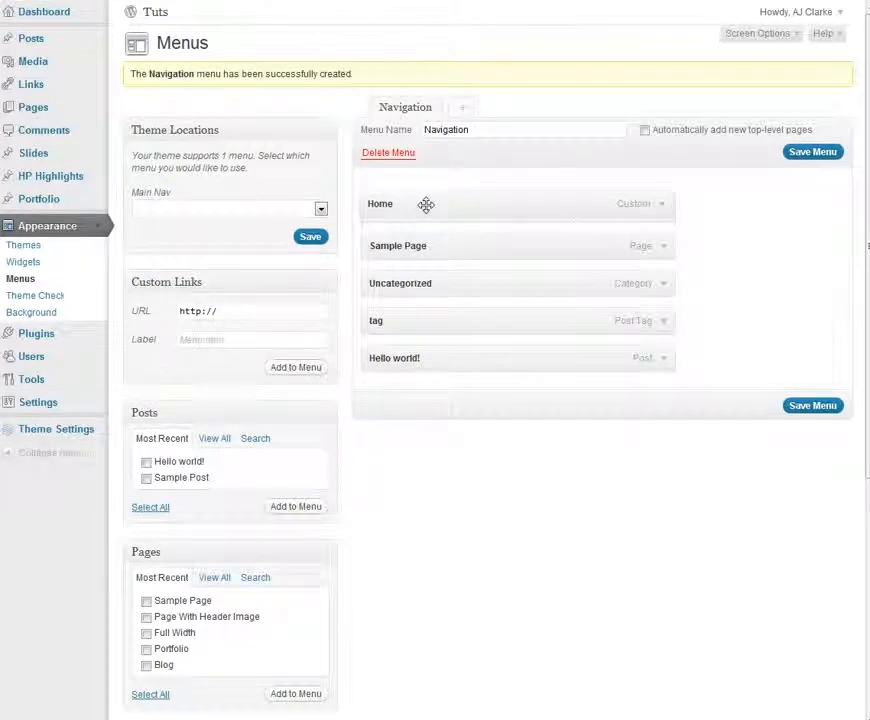
Step: Show every page in the Pages box
{"action": "scroll", "scroll_direction": "down", "scroll_amount": 3}
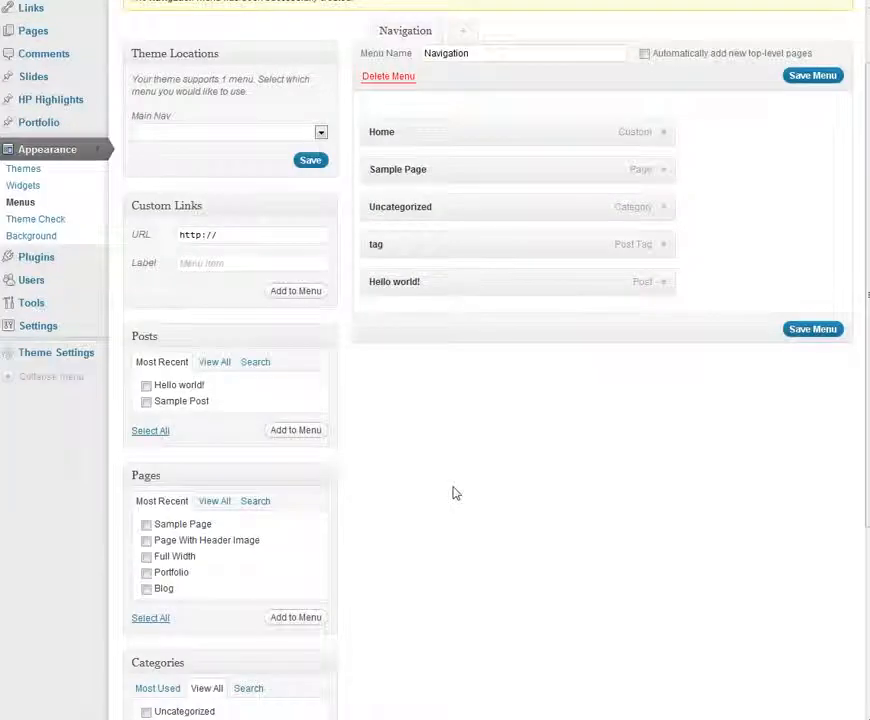
{"action": "scroll", "scroll_direction": "down", "scroll_amount": 3}
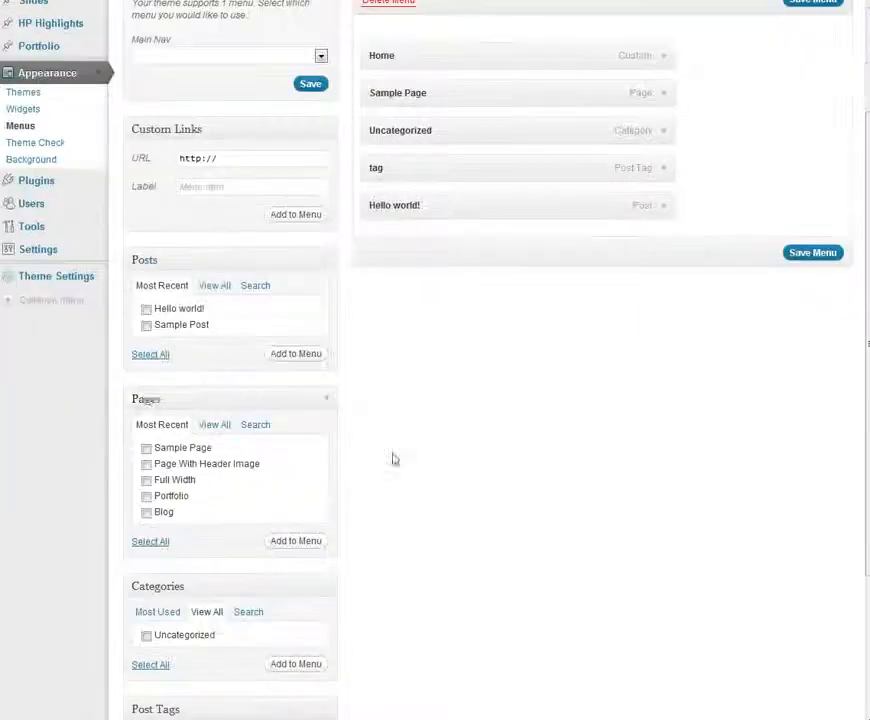
{"action": "left_click", "coordinate": [214, 424]}
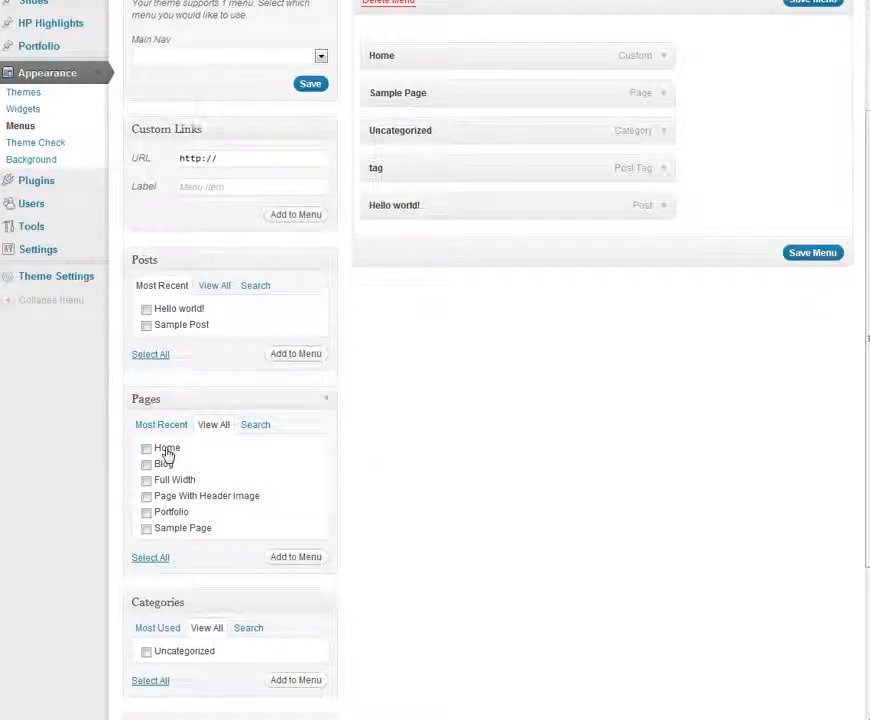
{"action": "left_click", "coordinate": [146, 448]}
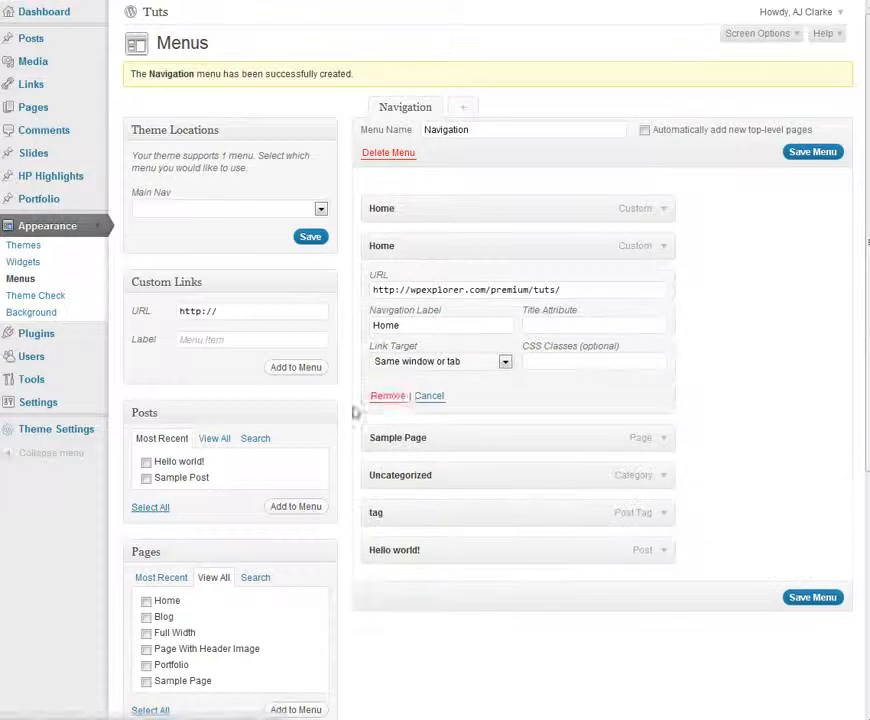
{"action": "scroll", "scroll_direction": "down", "scroll_amount": 3}
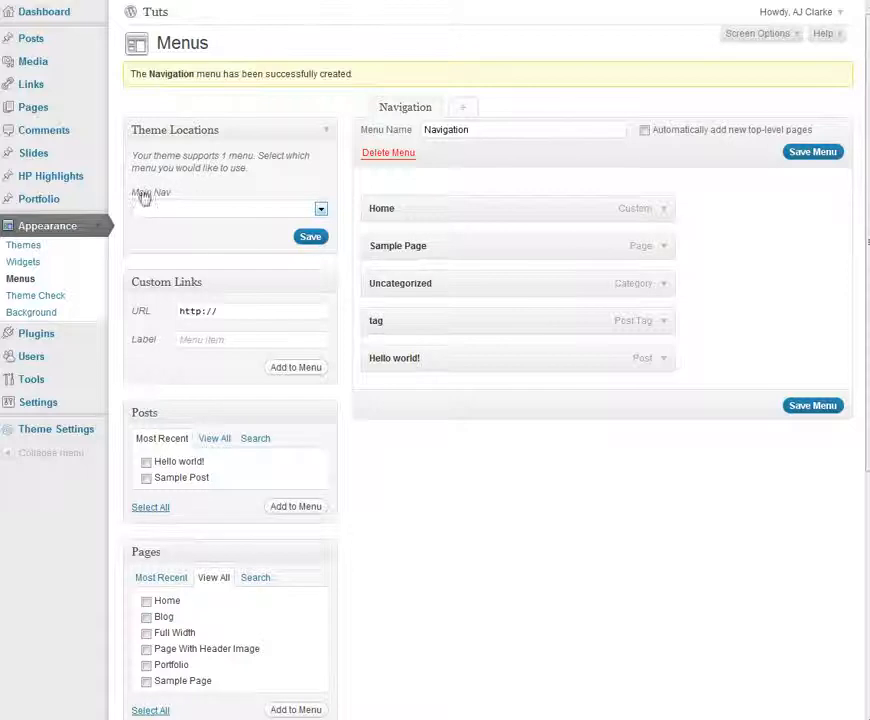
{"action": "mouse_move", "coordinate": [214, 155]}
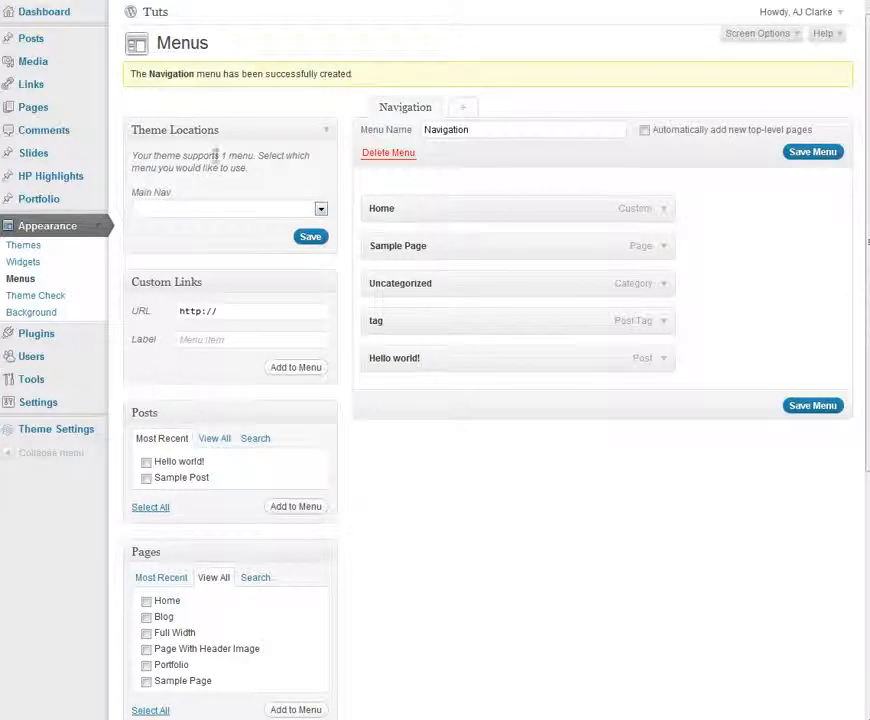
{"action": "mouse_move", "coordinate": [388, 152]}
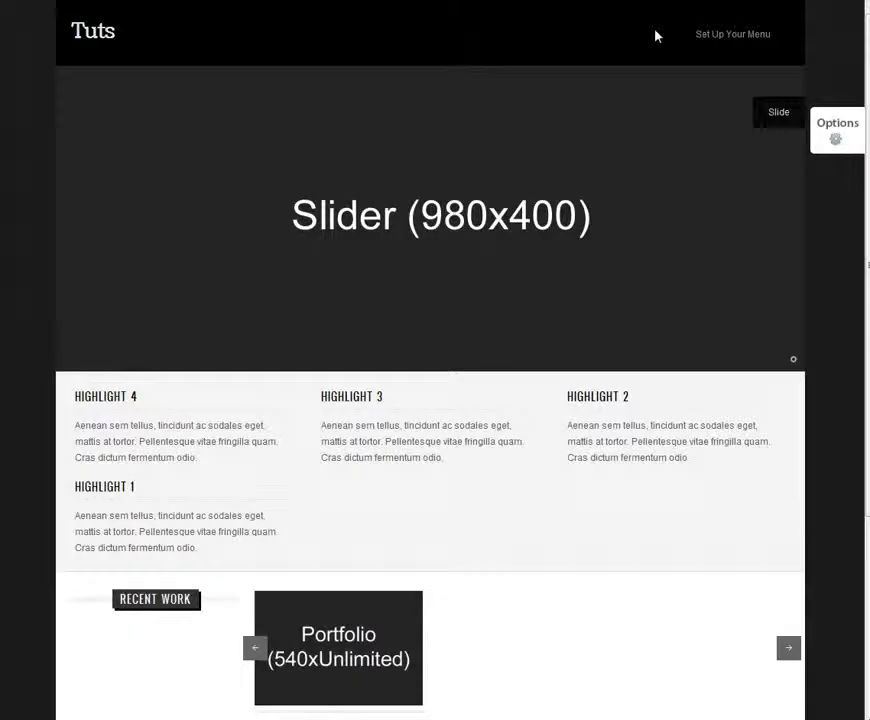
{"action": "mouse_move", "coordinate": [531, 40]}
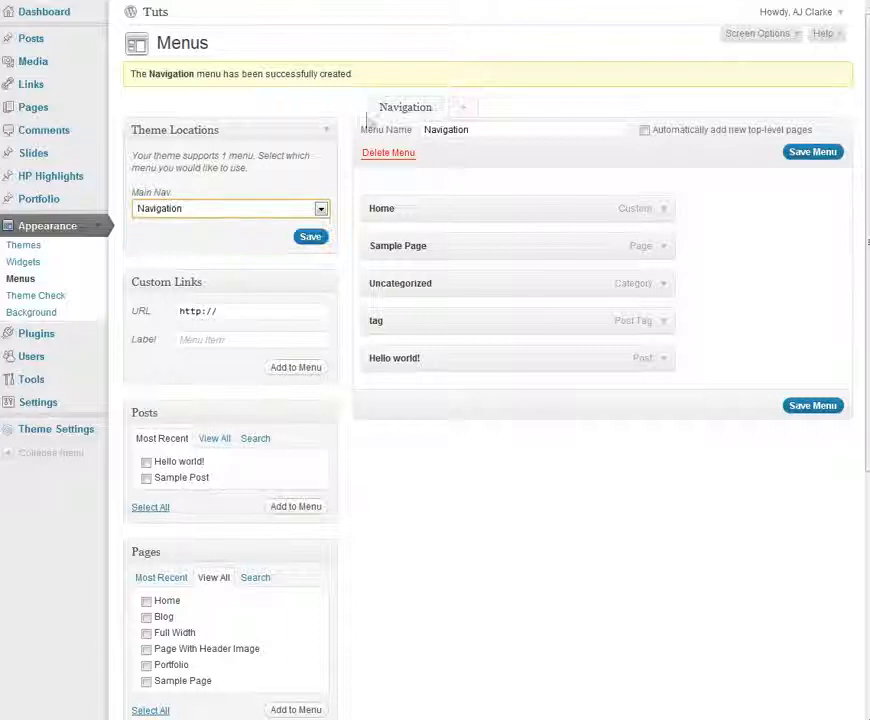
{"action": "mouse_move", "coordinate": [388, 153]}
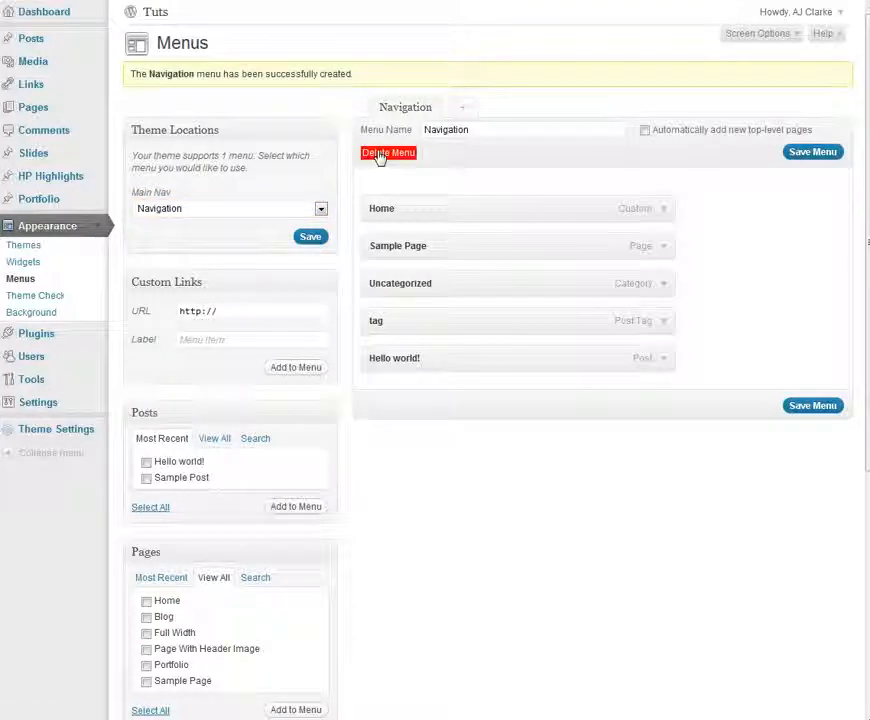
{"action": "mouse_move", "coordinate": [813, 152]}
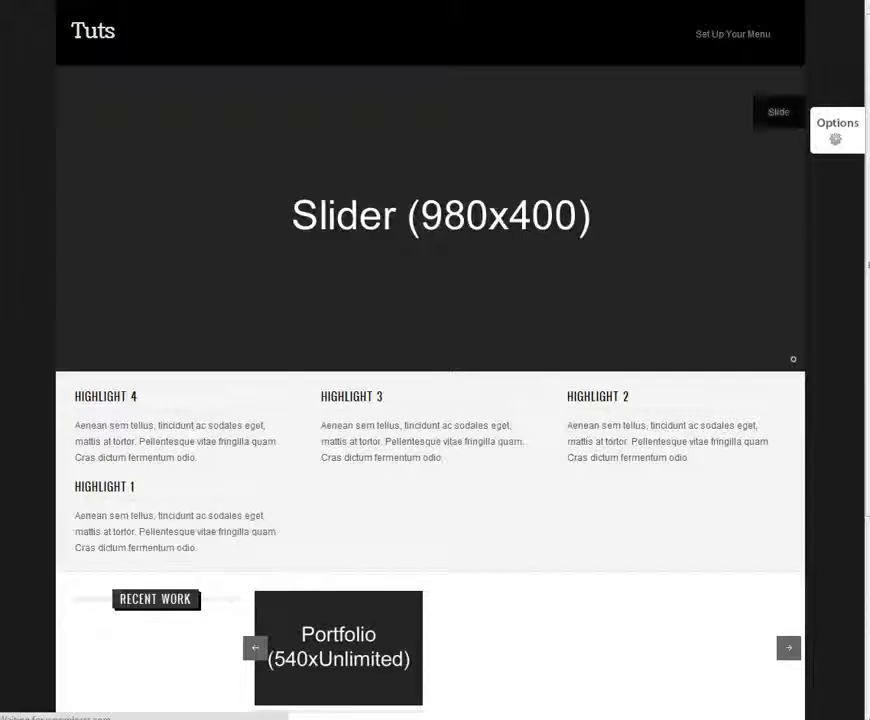
Step: Return from the site to the Navigation menu editor
{"action": "left_click", "coordinate": [732, 33]}
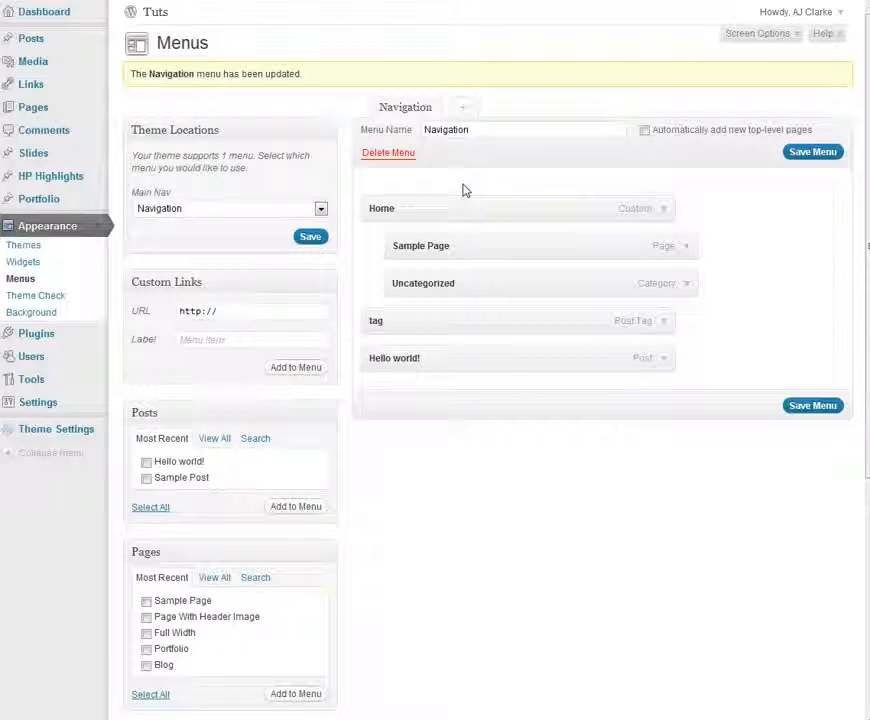
{"action": "mouse_move", "coordinate": [411, 319]}
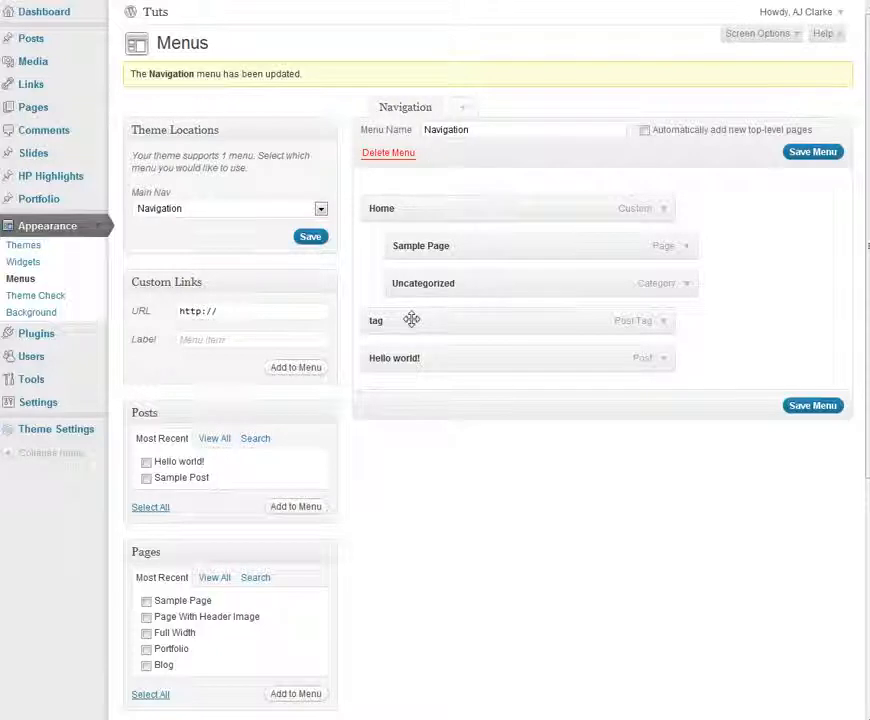
Step: Nest the tag item under Home and check the Home dropdown in the header
{"action": "left_click_drag", "start_coordinate": [422, 283], "coordinate": [490, 287]}
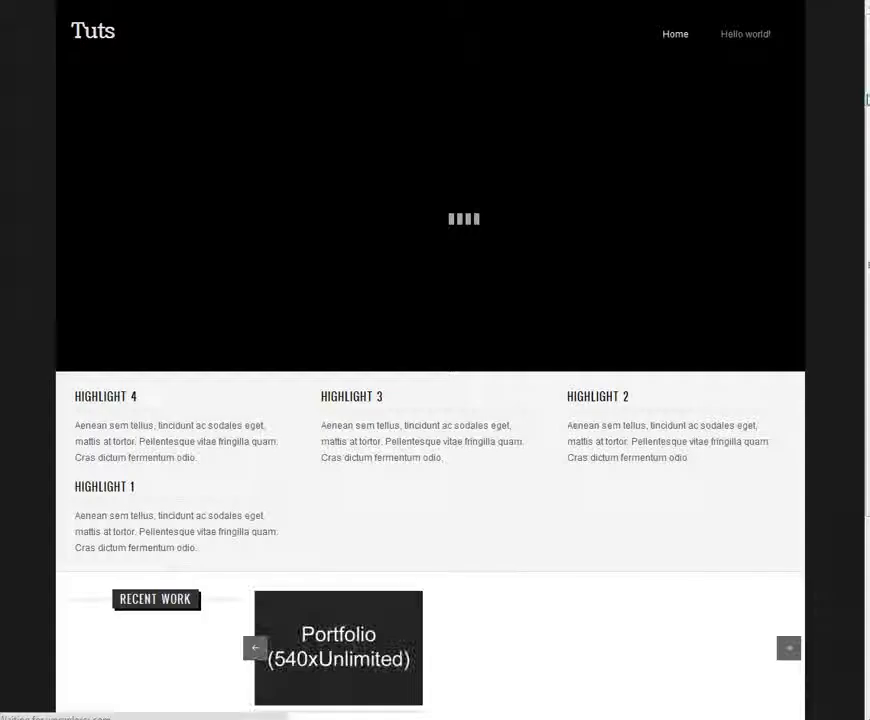
{"action": "left_click", "coordinate": [683, 34]}
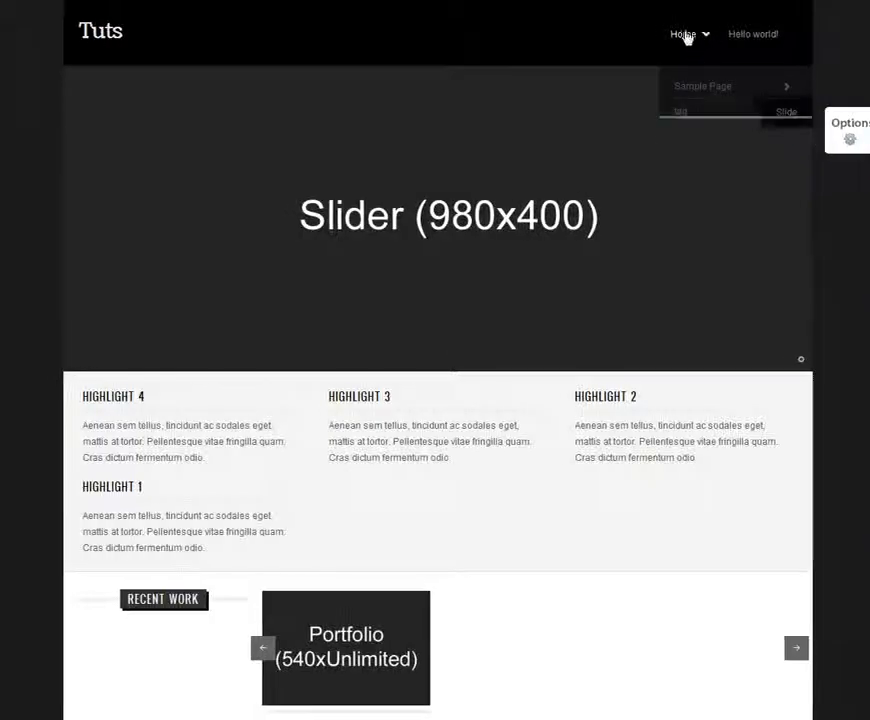